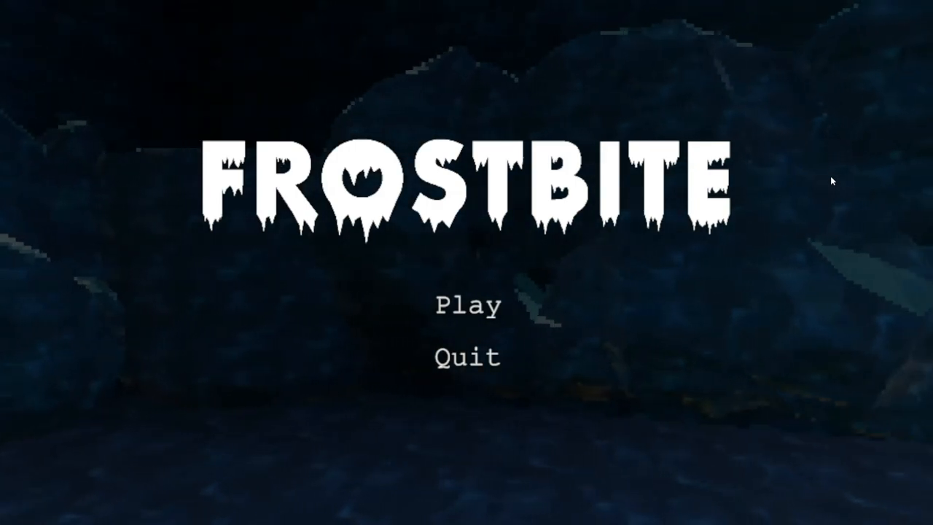
Start a new game from the title screen via Play
left_click(470, 305)
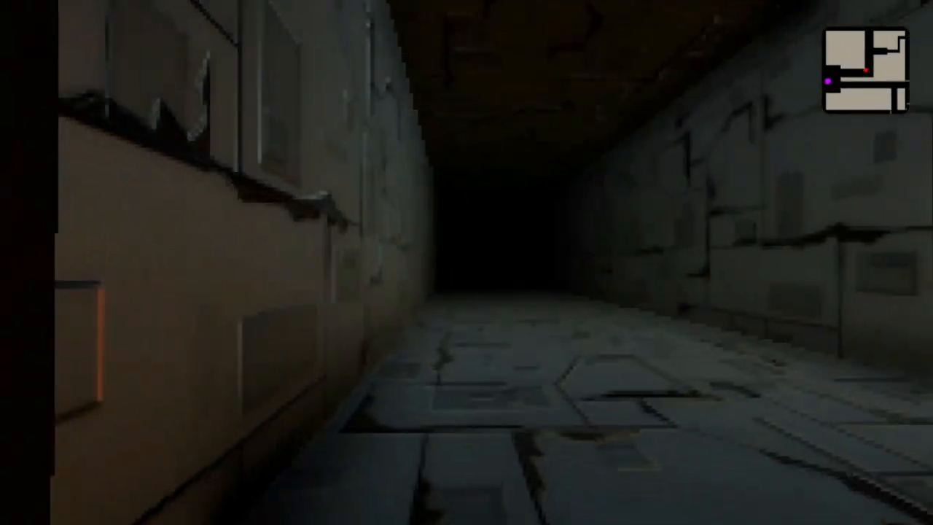
Walk forward through the cracked-tile corridors, revealing more of the minimap layout
key("w")
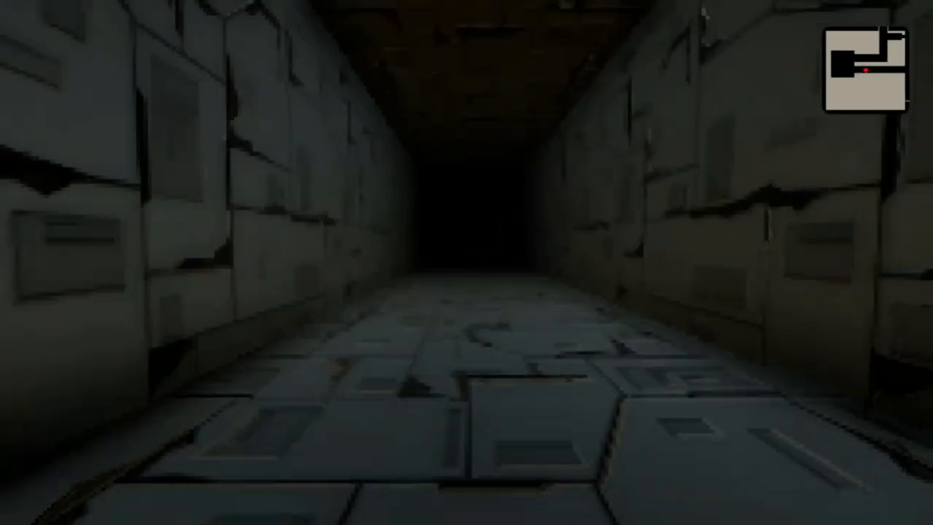
key("w")
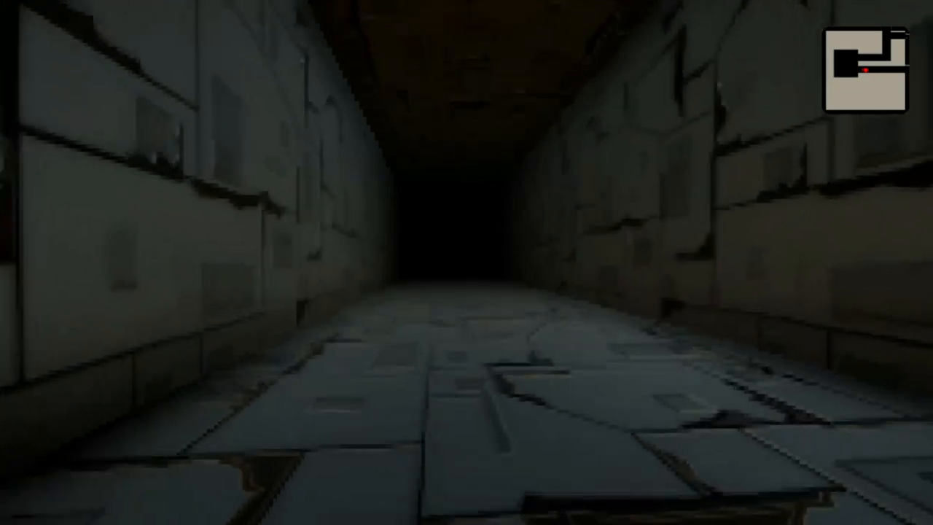
Push on down the dark corridor toward its far end with W held
key("w")
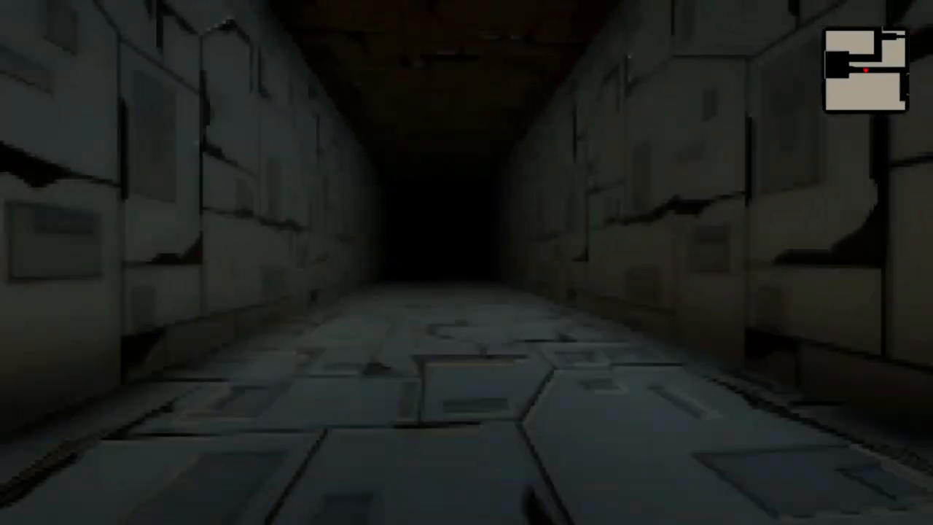
key("W")
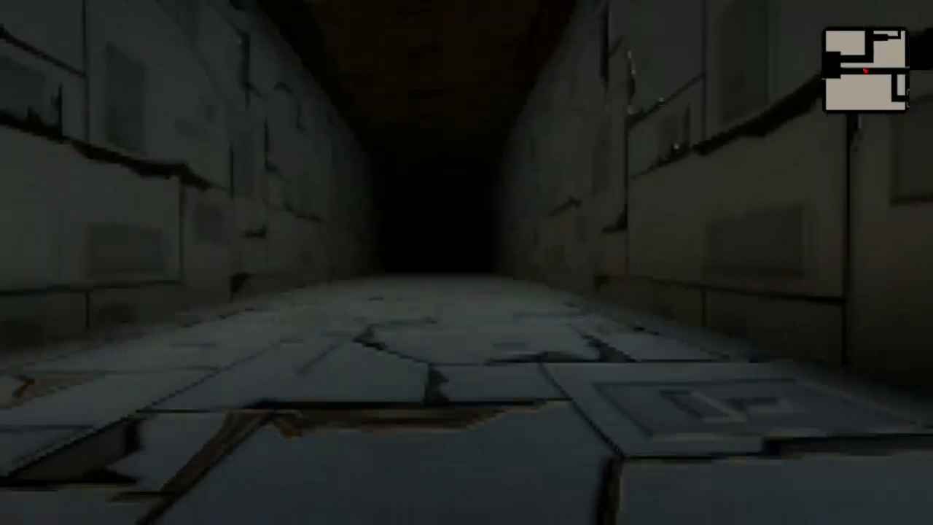
key("W")
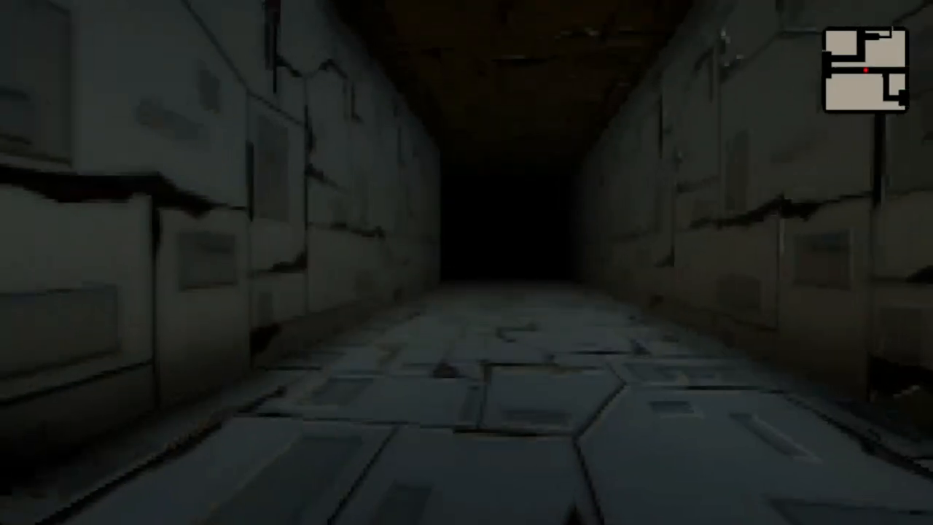